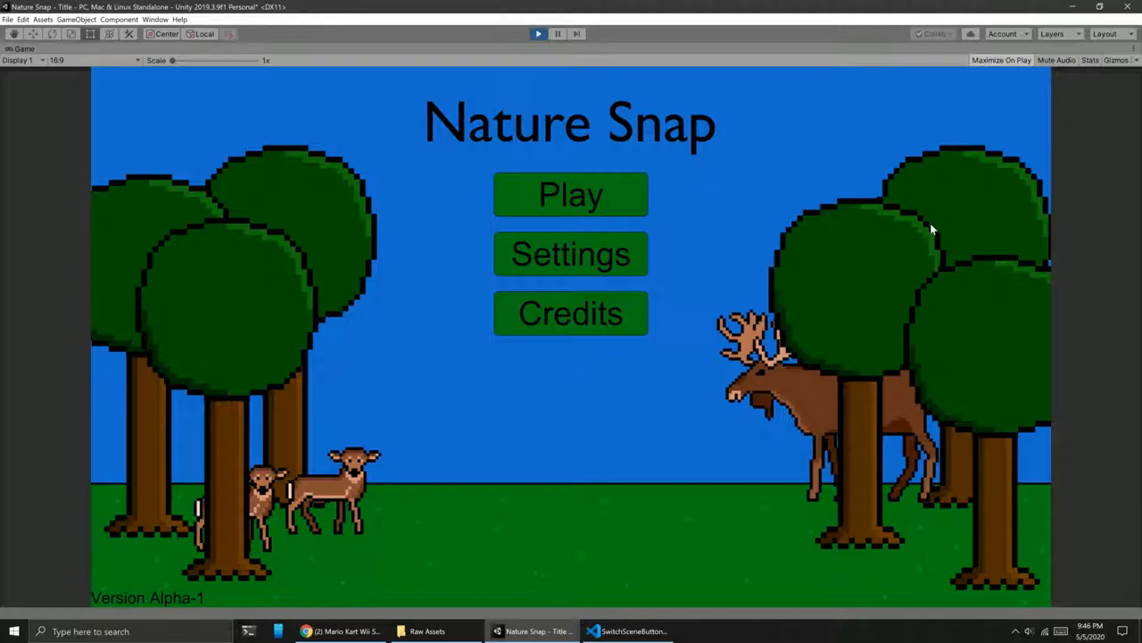
{"action": "mouse_move", "coordinate": [589, 324]}
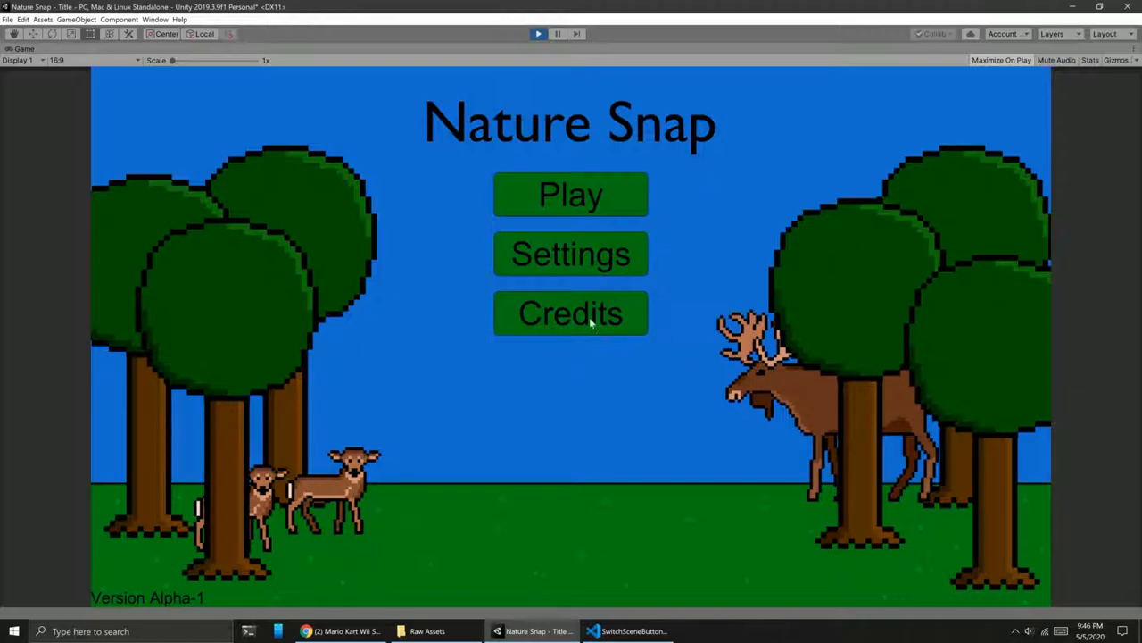
{"action": "mouse_move", "coordinate": [562, 317]}
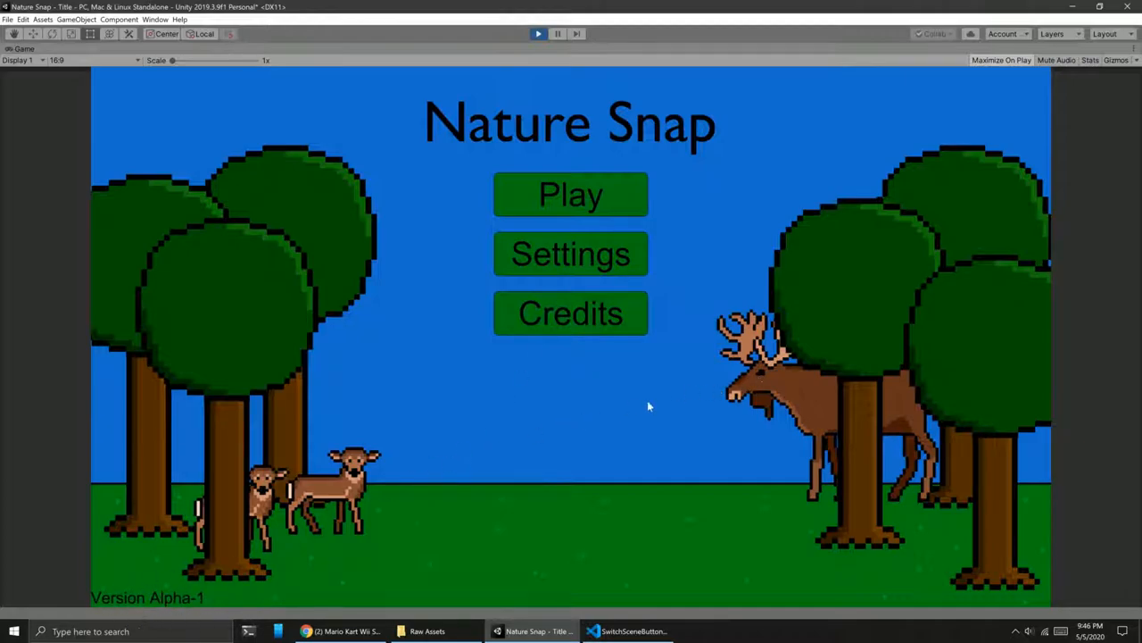
{"action": "mouse_move", "coordinate": [589, 195]}
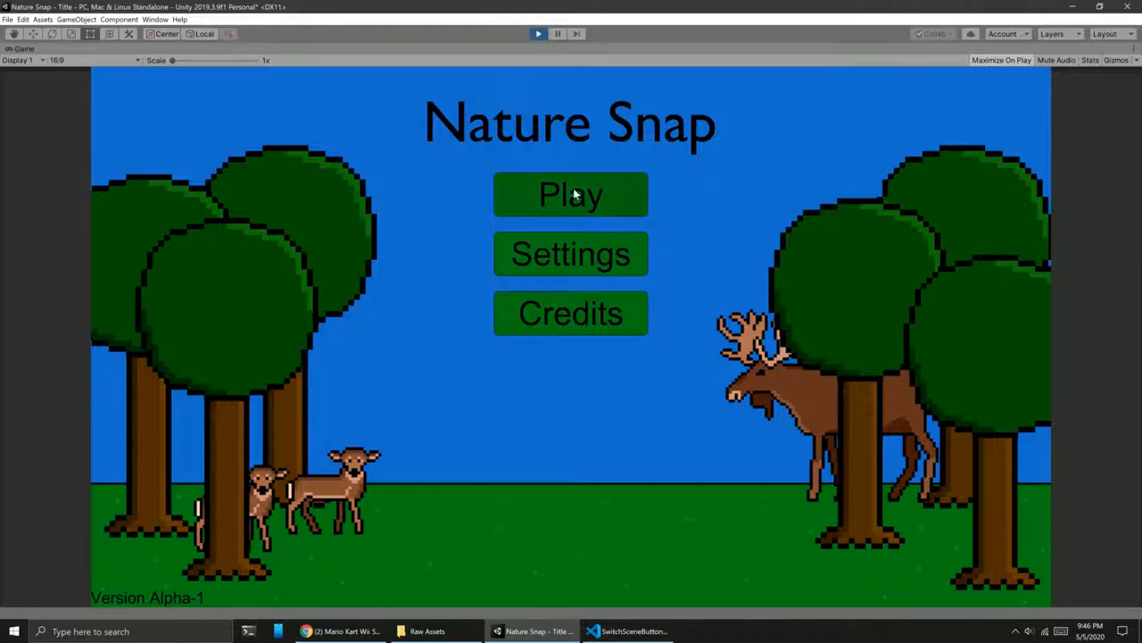
Start the forest scene from the title screen, restart Play mode, then open Credits.
{"action": "left_click", "coordinate": [570, 194]}
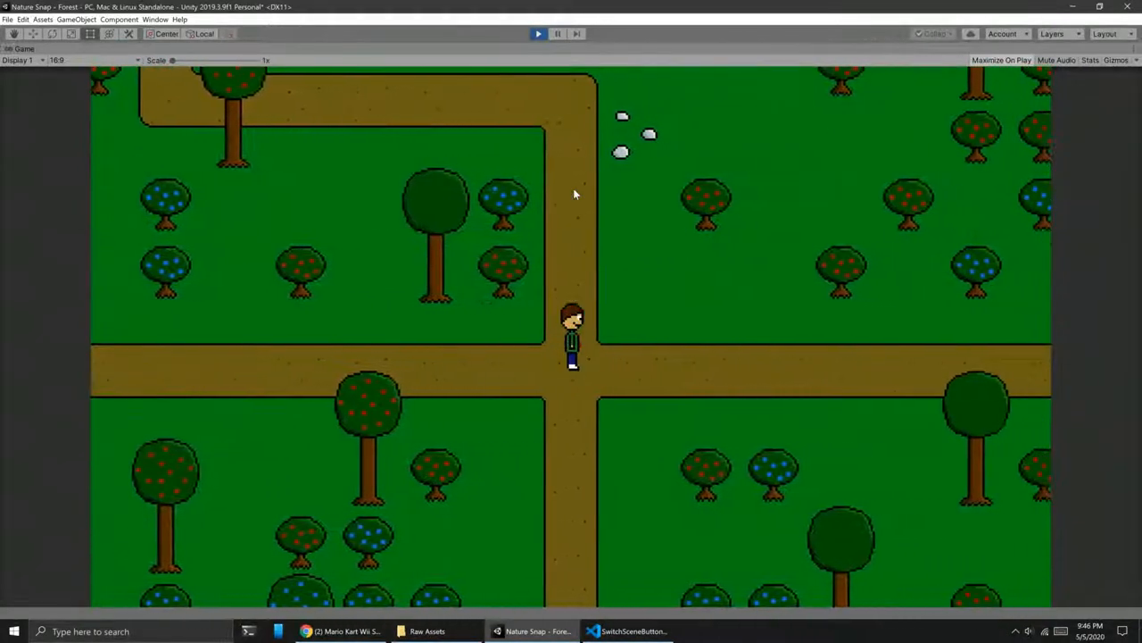
{"action": "left_click", "coordinate": [539, 34]}
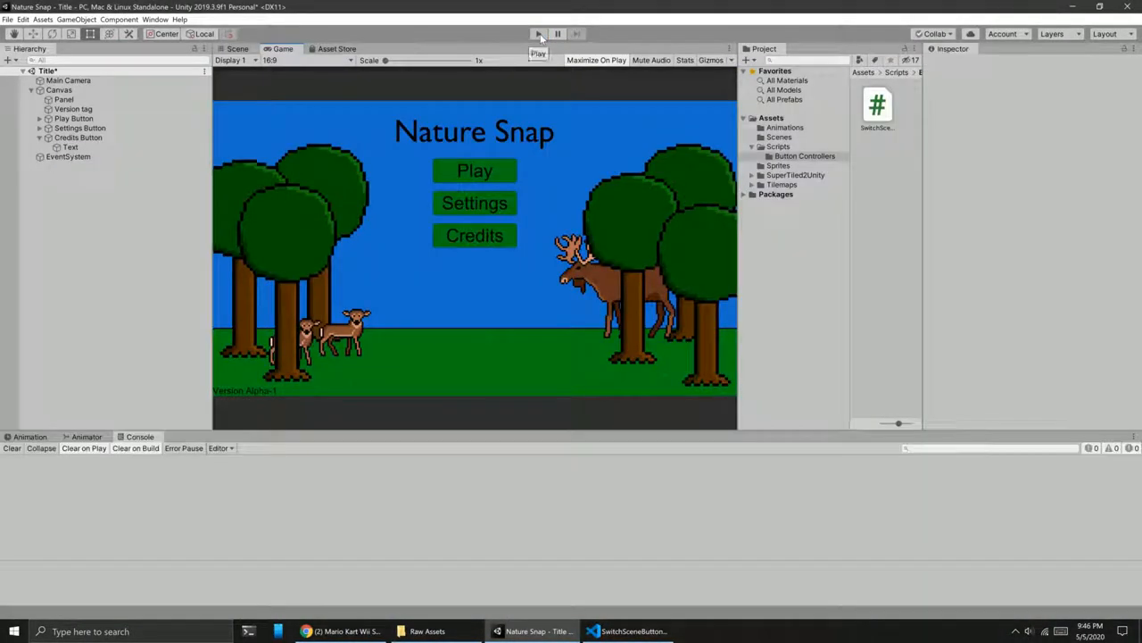
{"action": "left_click", "coordinate": [539, 34]}
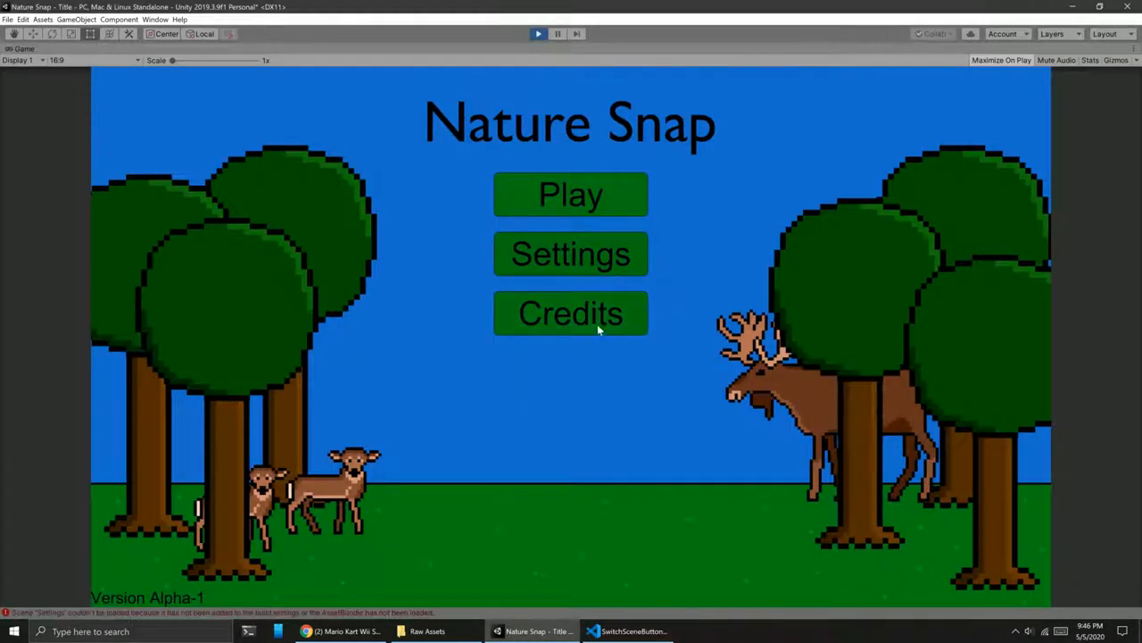
{"action": "left_click", "coordinate": [570, 313]}
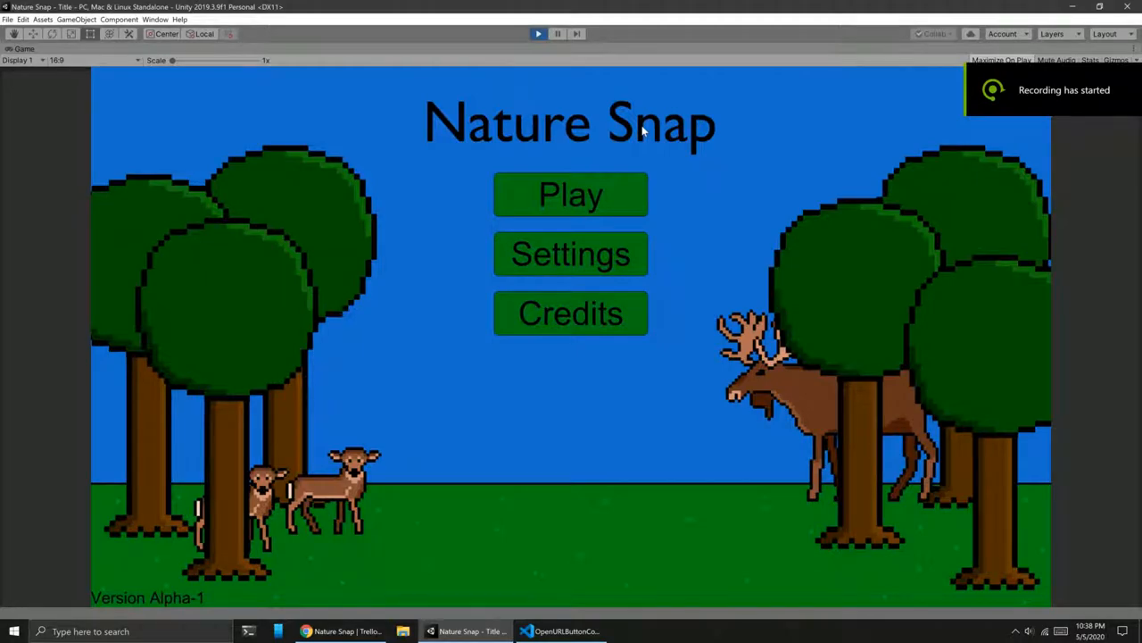
{"action": "left_click", "coordinate": [571, 313]}
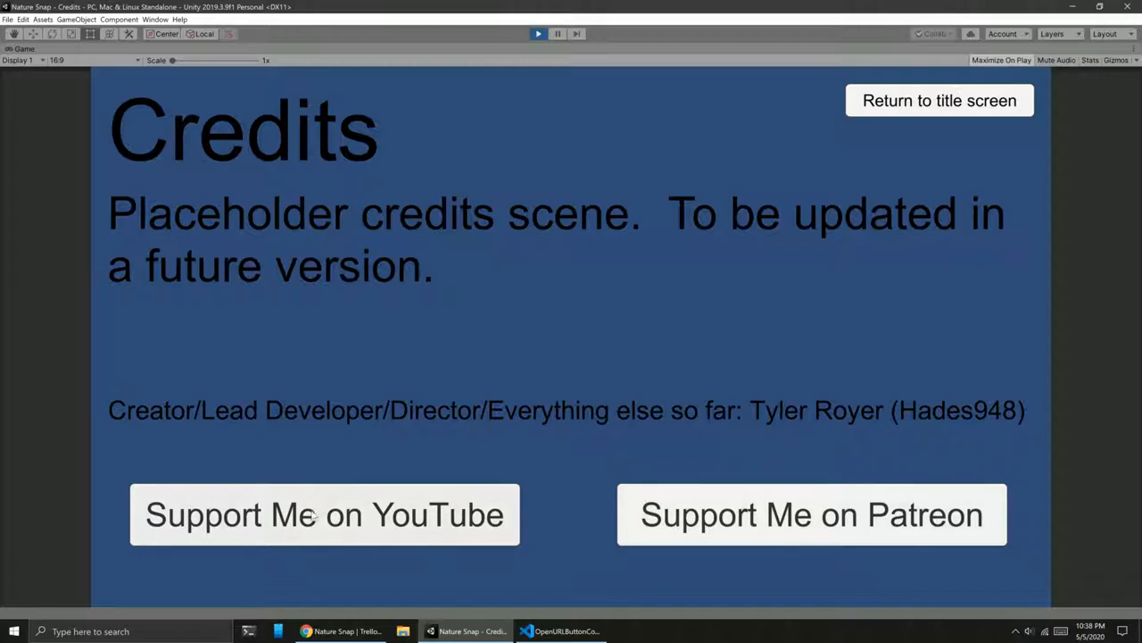
{"action": "left_click", "coordinate": [324, 514]}
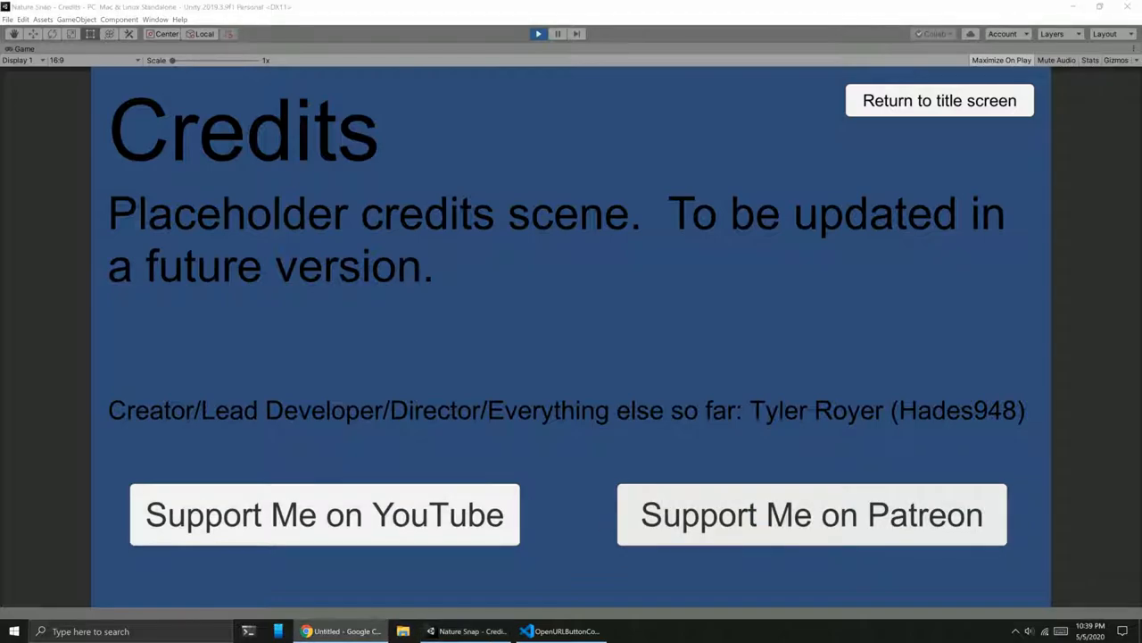
{"action": "left_click", "coordinate": [810, 514]}
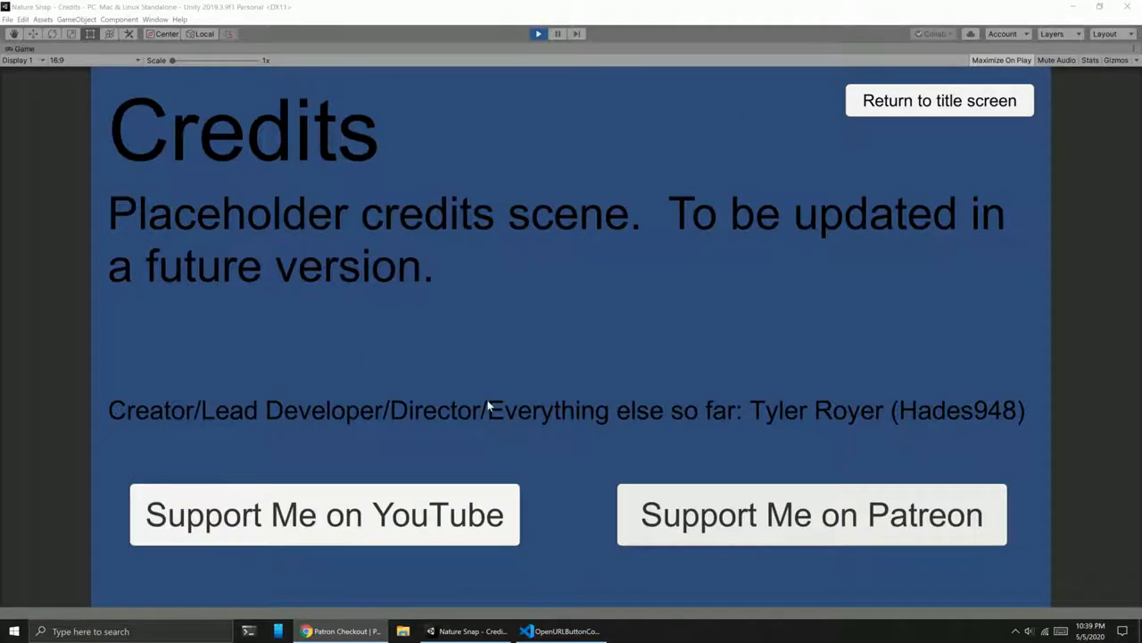
{"action": "left_click", "coordinate": [939, 100]}
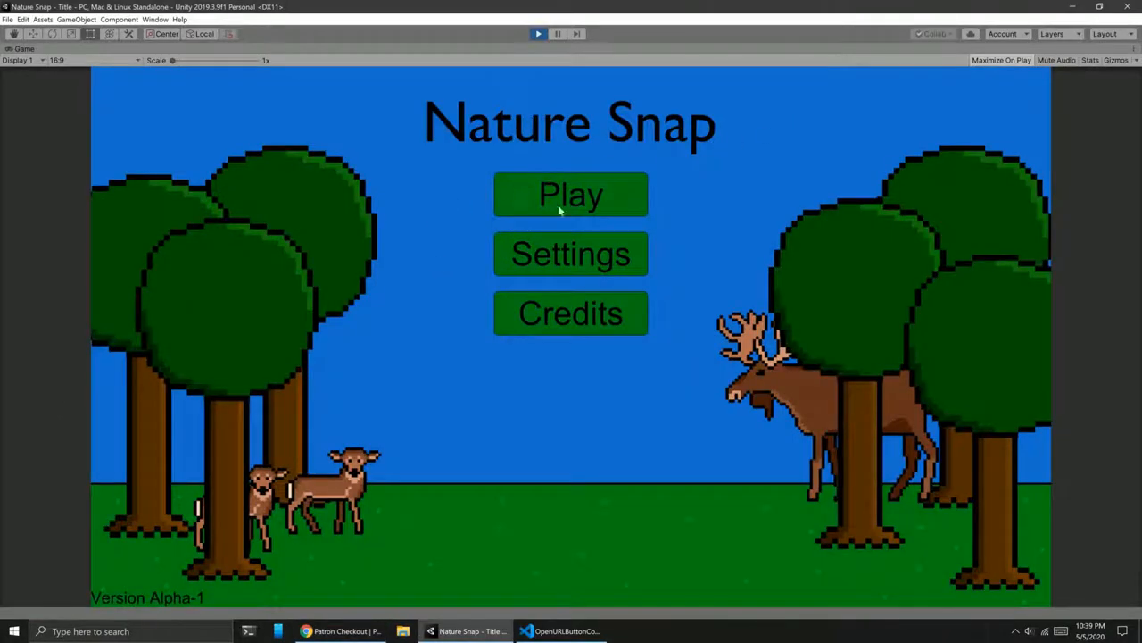
{"action": "left_click", "coordinate": [571, 195]}
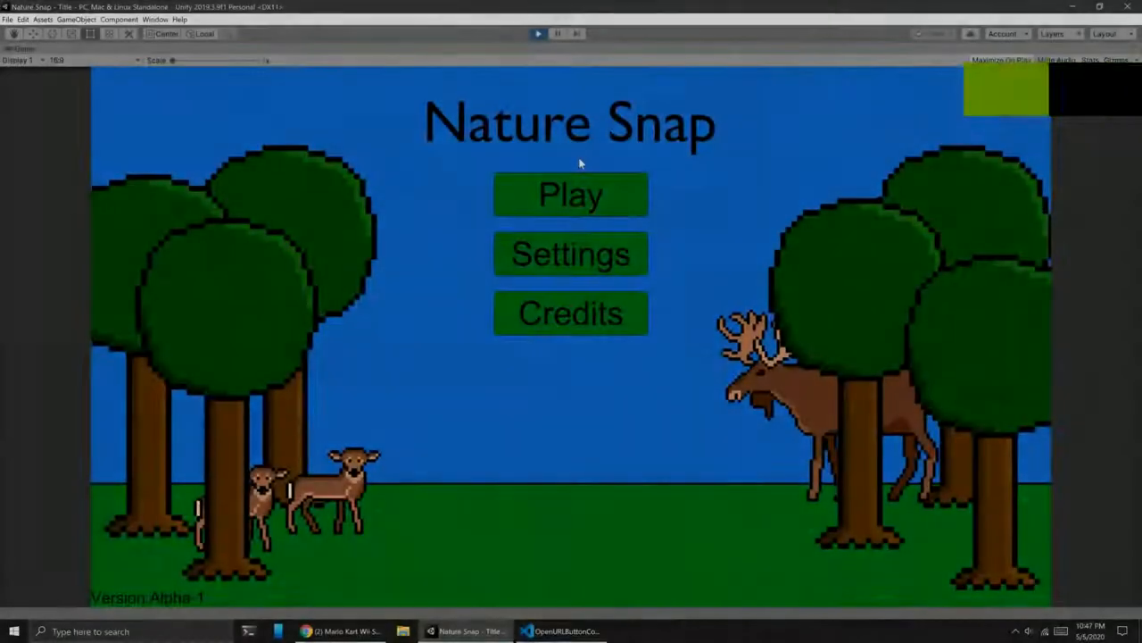
Cycle repeatedly between the forest scene and the title screen using the Return to title button.
{"action": "left_click", "coordinate": [538, 33]}
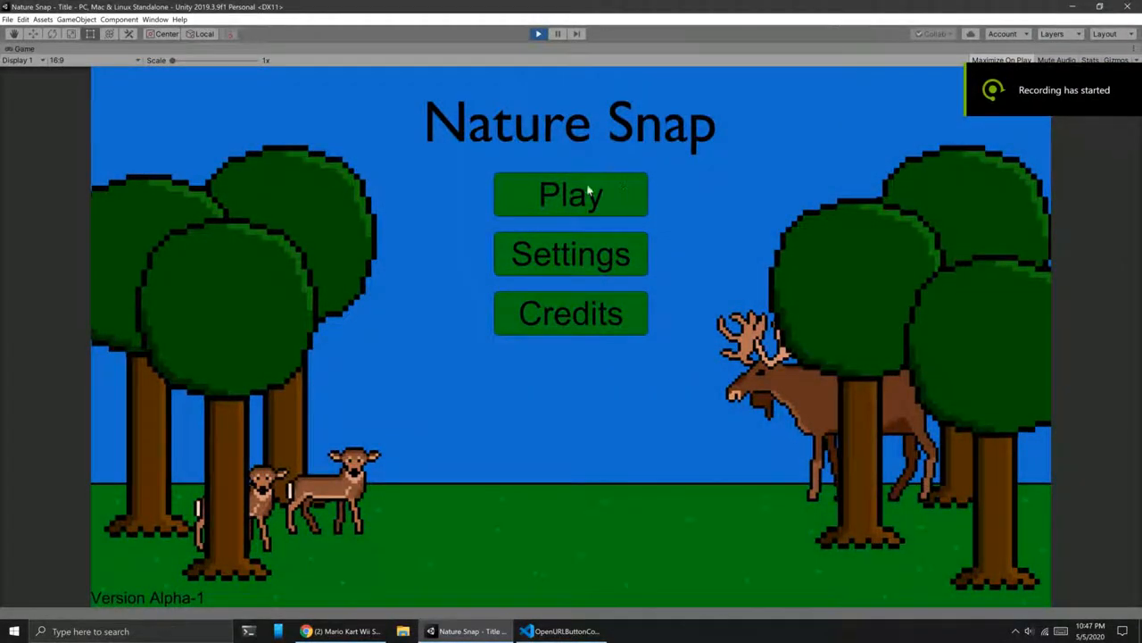
{"action": "left_click", "coordinate": [570, 193]}
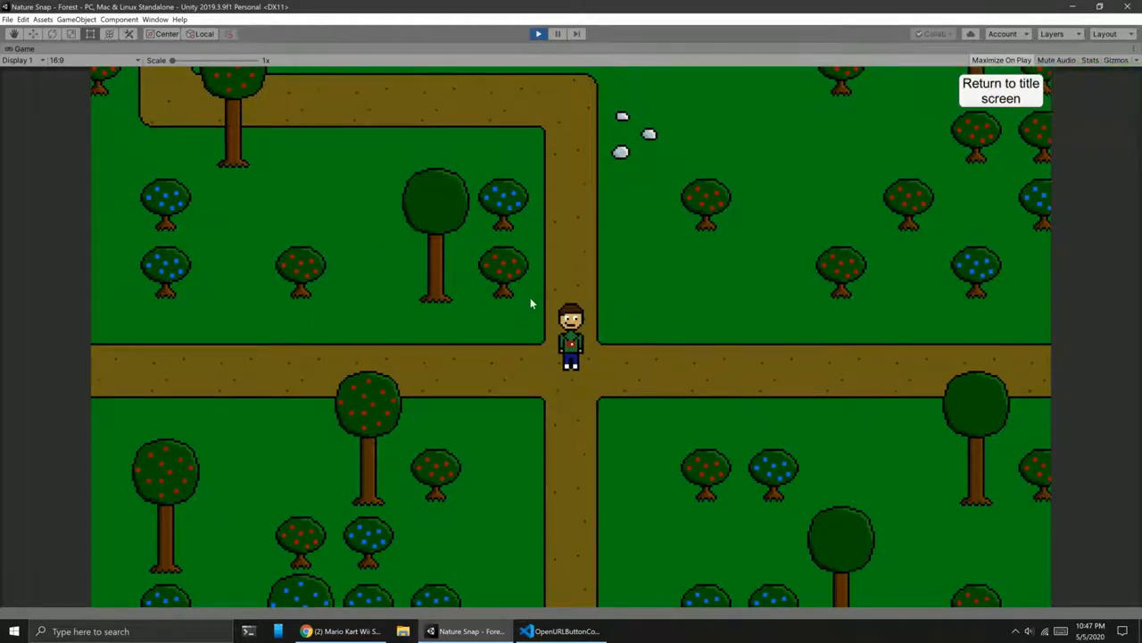
{"action": "mouse_move", "coordinate": [588, 335]}
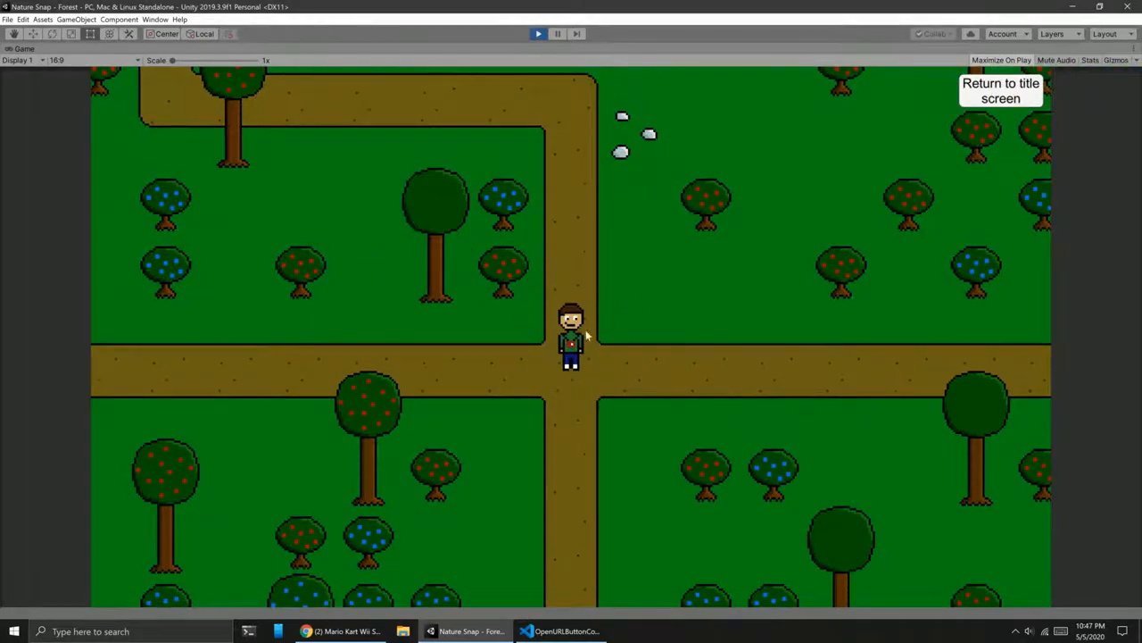
{"action": "left_click", "coordinate": [1001, 90]}
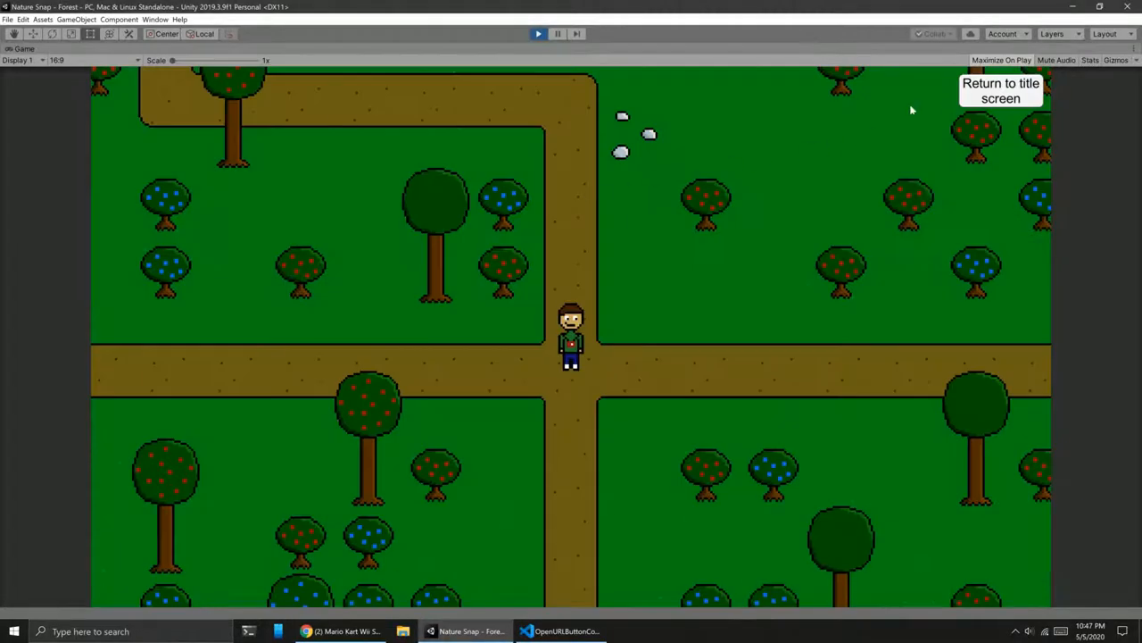
{"action": "left_click", "coordinate": [1000, 90]}
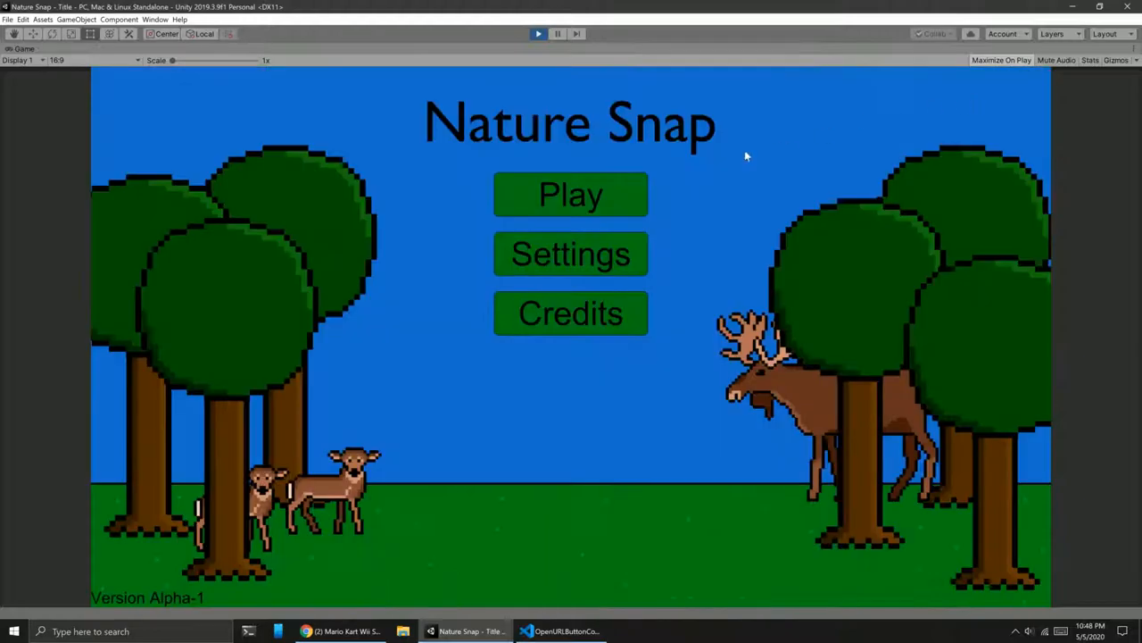
{"action": "left_click", "coordinate": [571, 194]}
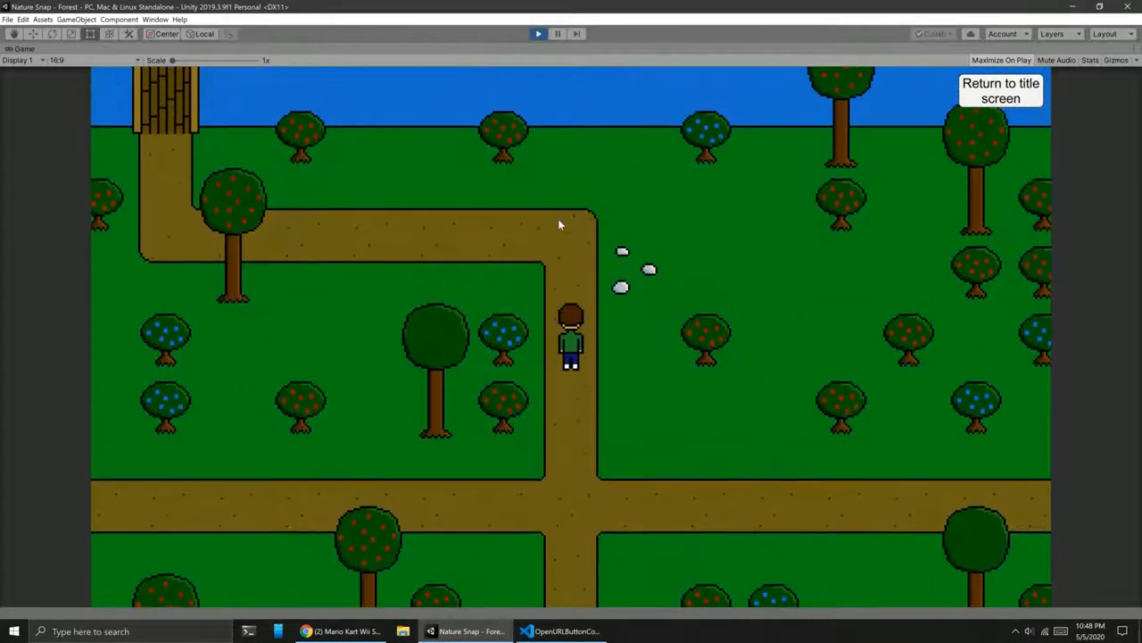
{"action": "left_click", "coordinate": [1001, 90]}
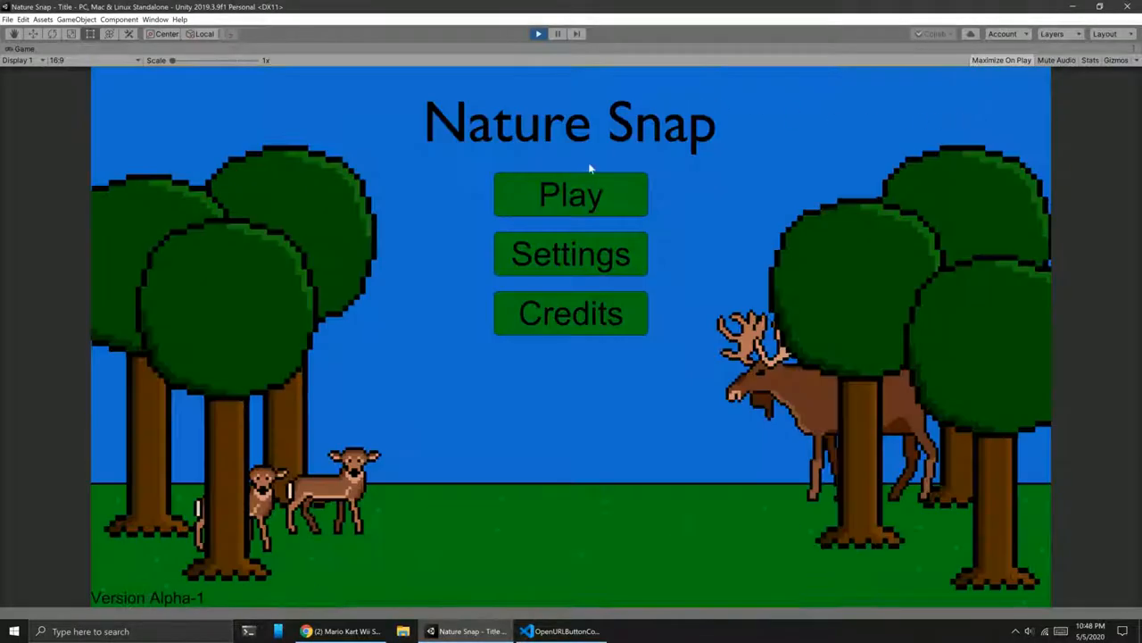
{"action": "left_click", "coordinate": [571, 194]}
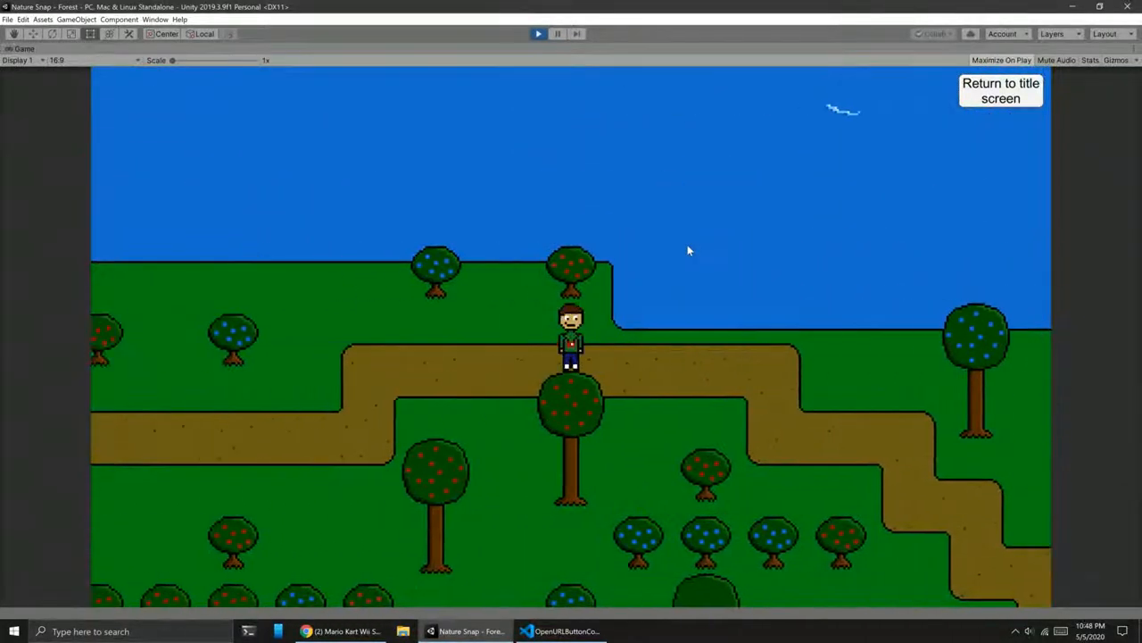
{"action": "left_click", "coordinate": [1001, 91]}
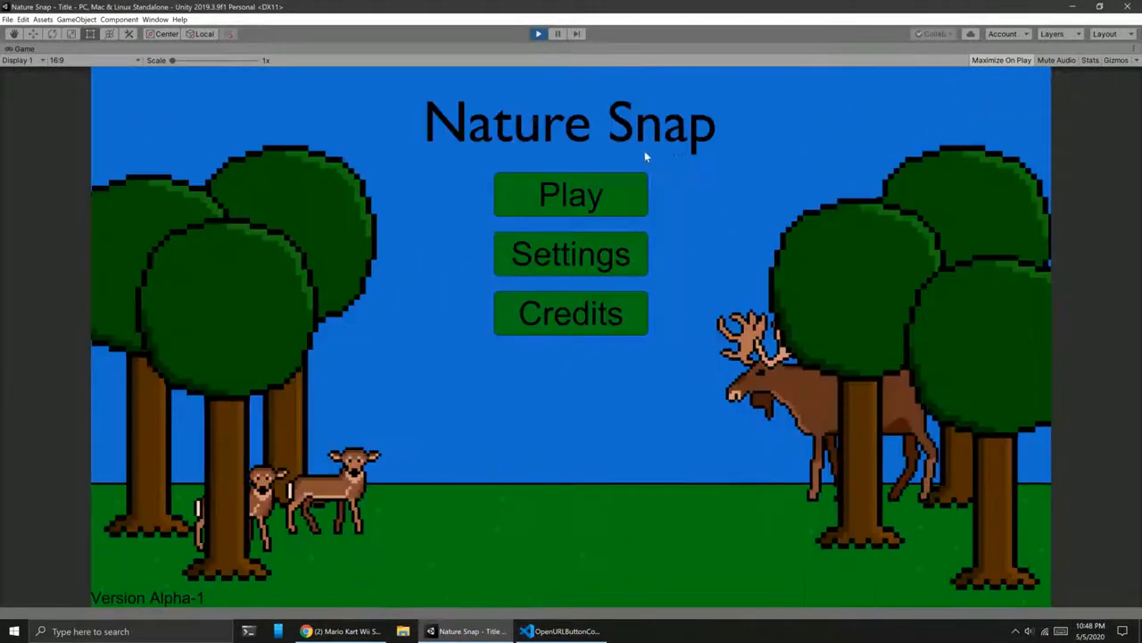
{"action": "left_click", "coordinate": [570, 195]}
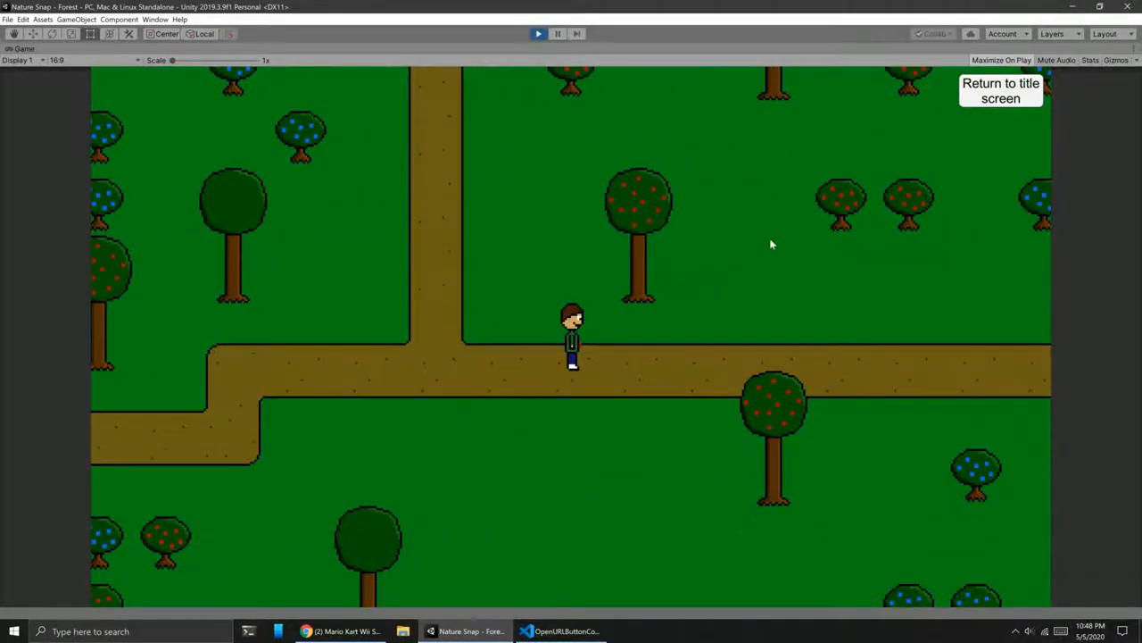
{"action": "mouse_move", "coordinate": [915, 178]}
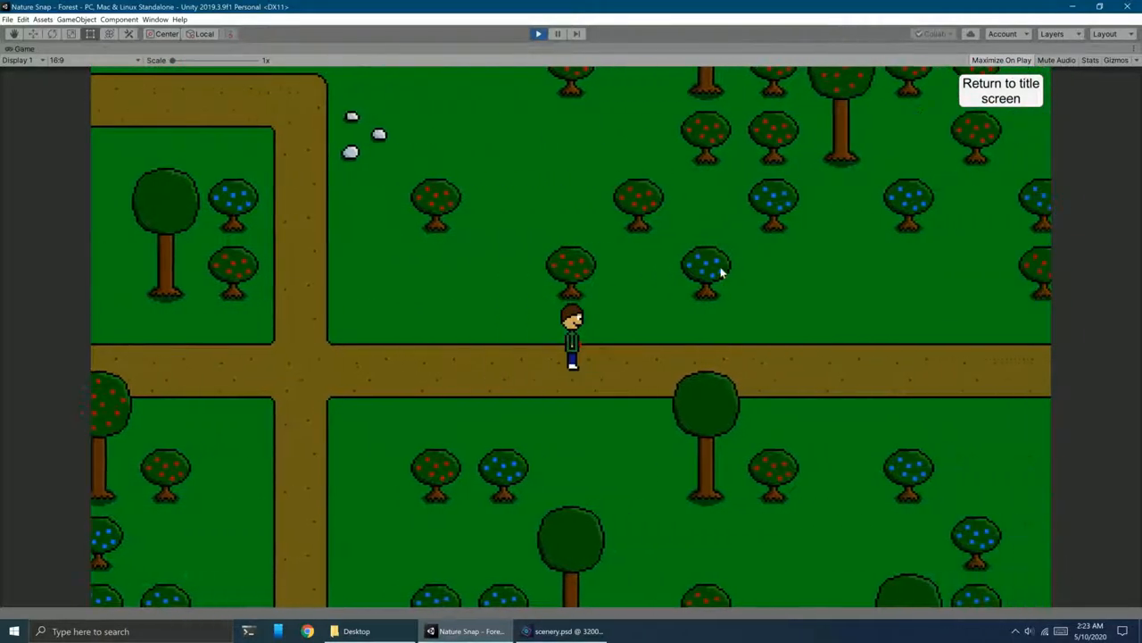
Walk the player right through the forest onto the wooden bridge over the river.
{"action": "key", "text": "right"}
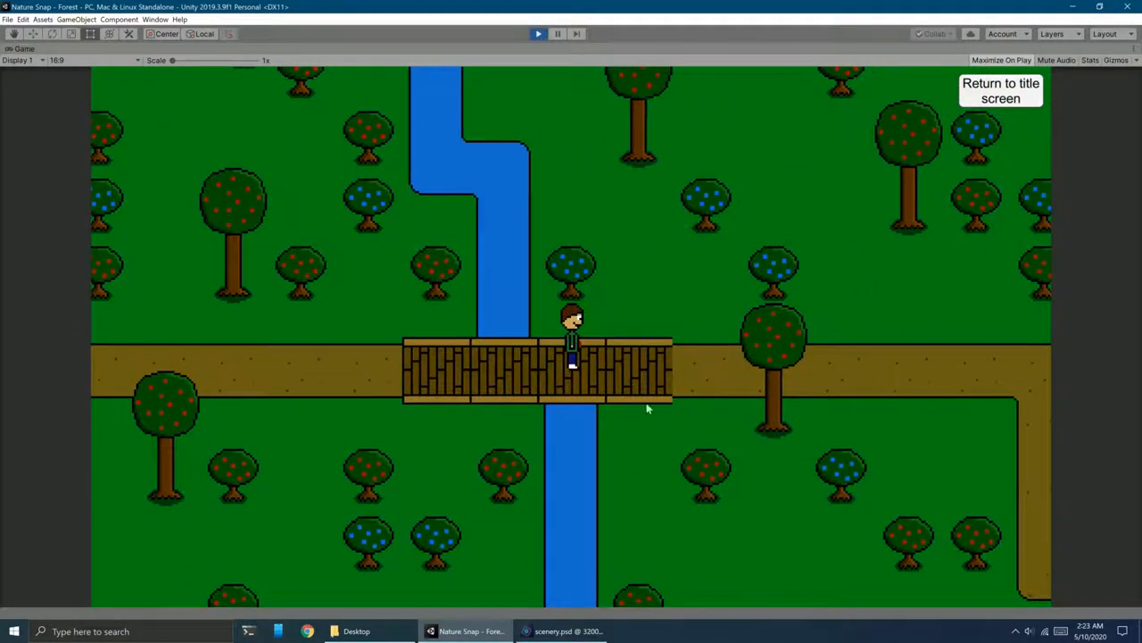
{"action": "mouse_move", "coordinate": [562, 415]}
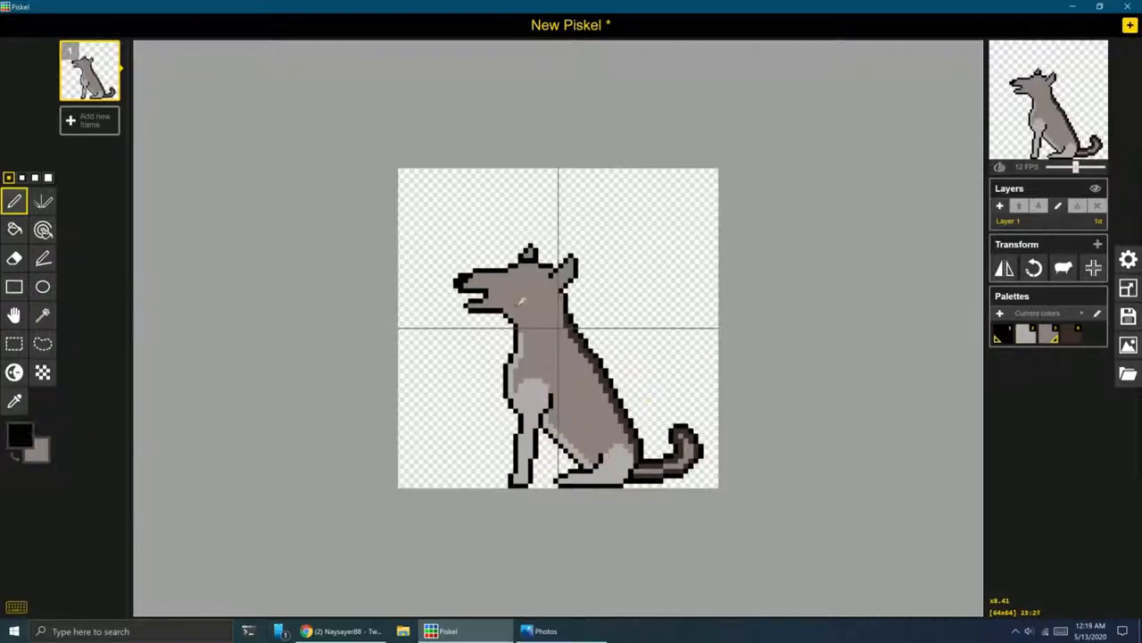
Place the seated grey wolf beside the bear on the animal_stills sheet.
{"action": "left_click", "coordinate": [500, 286]}
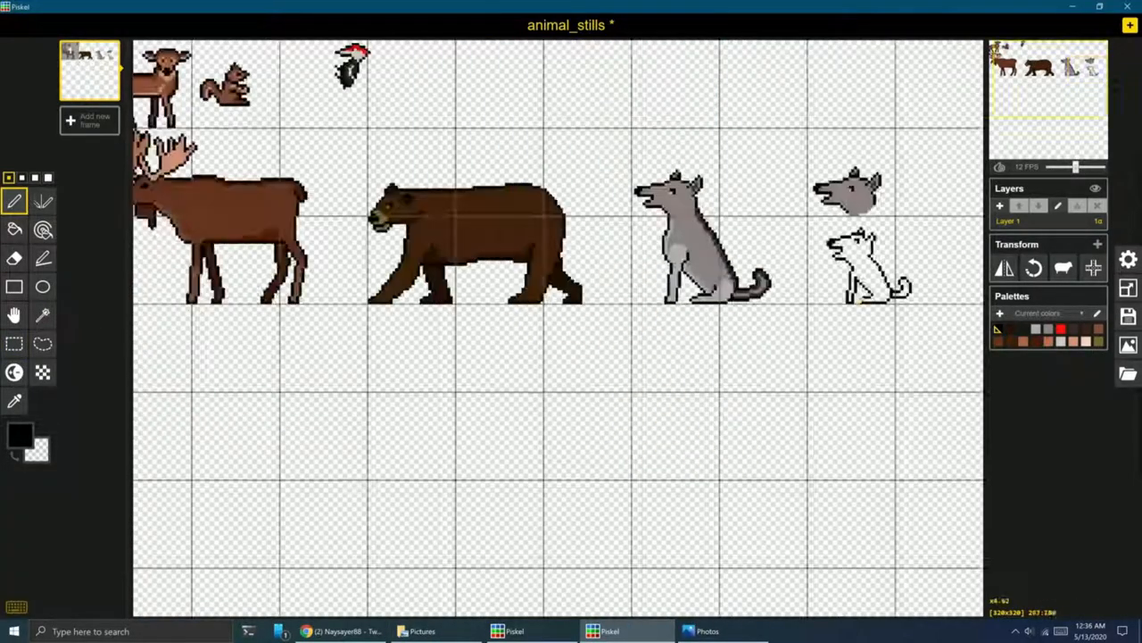
{"action": "scroll", "scroll_direction": "up", "scroll_amount": 3}
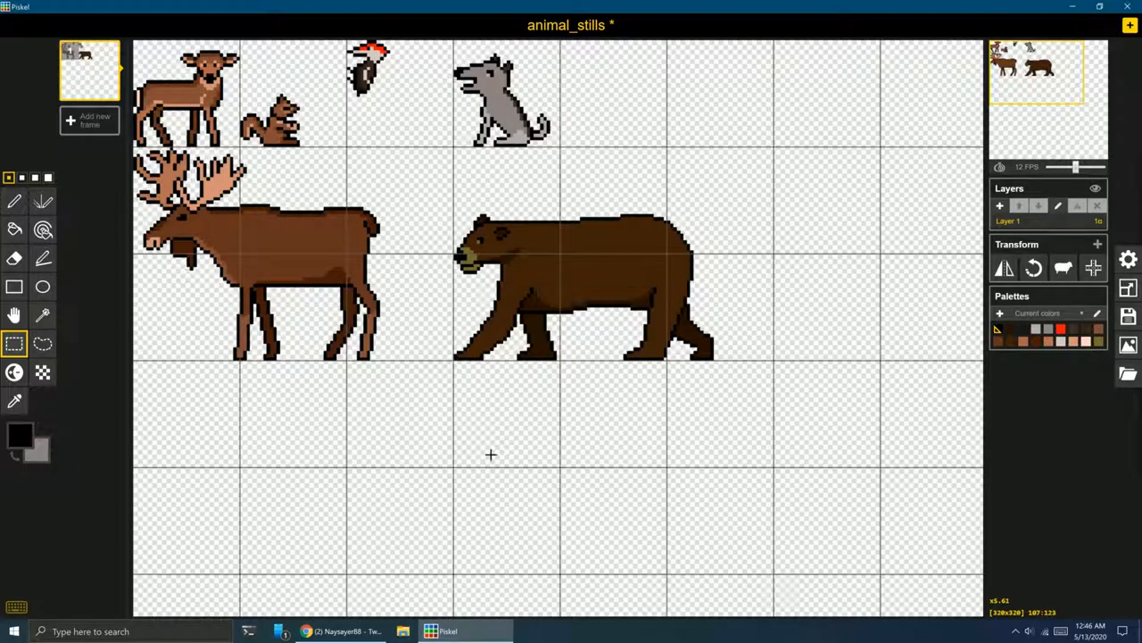
{"action": "mouse_move", "coordinate": [328, 80]}
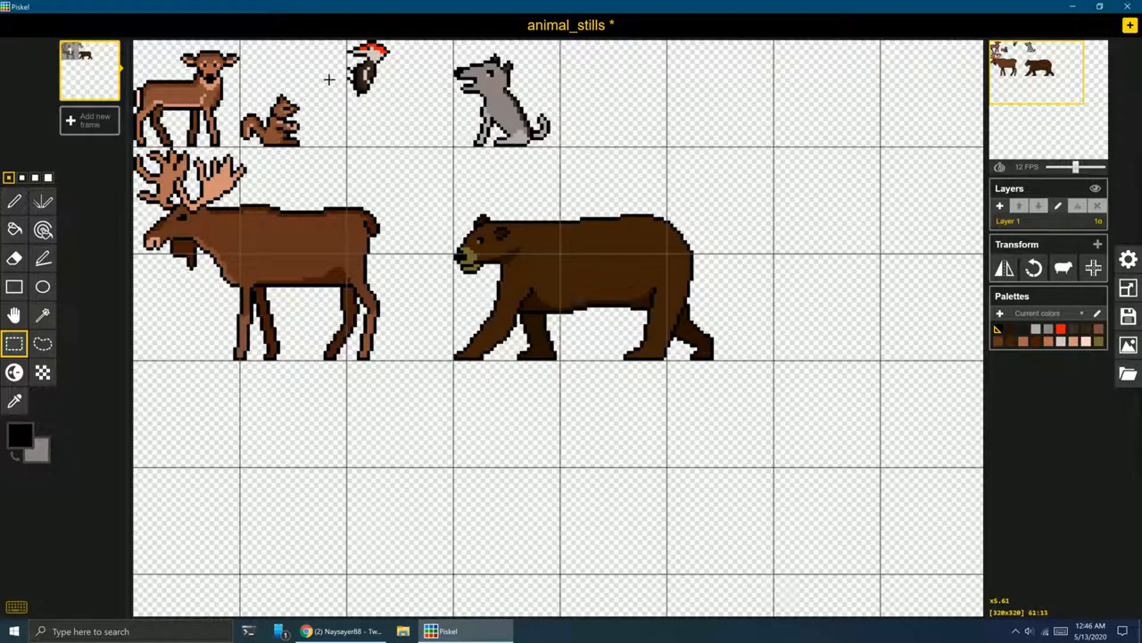
{"action": "mouse_move", "coordinate": [625, 180]}
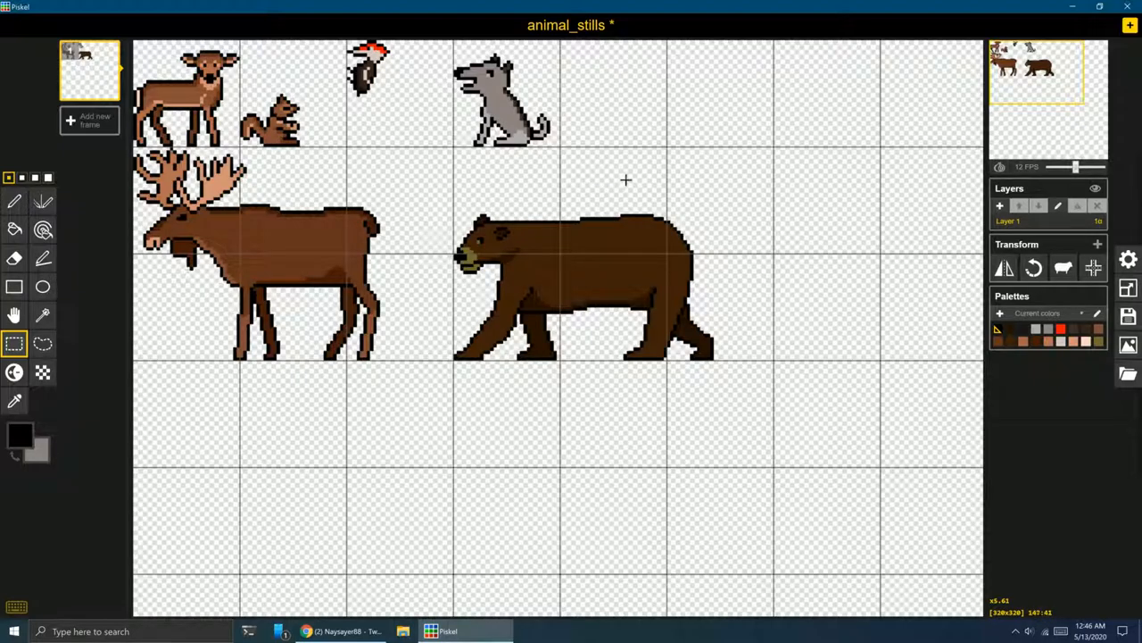
{"action": "mouse_move", "coordinate": [227, 153]}
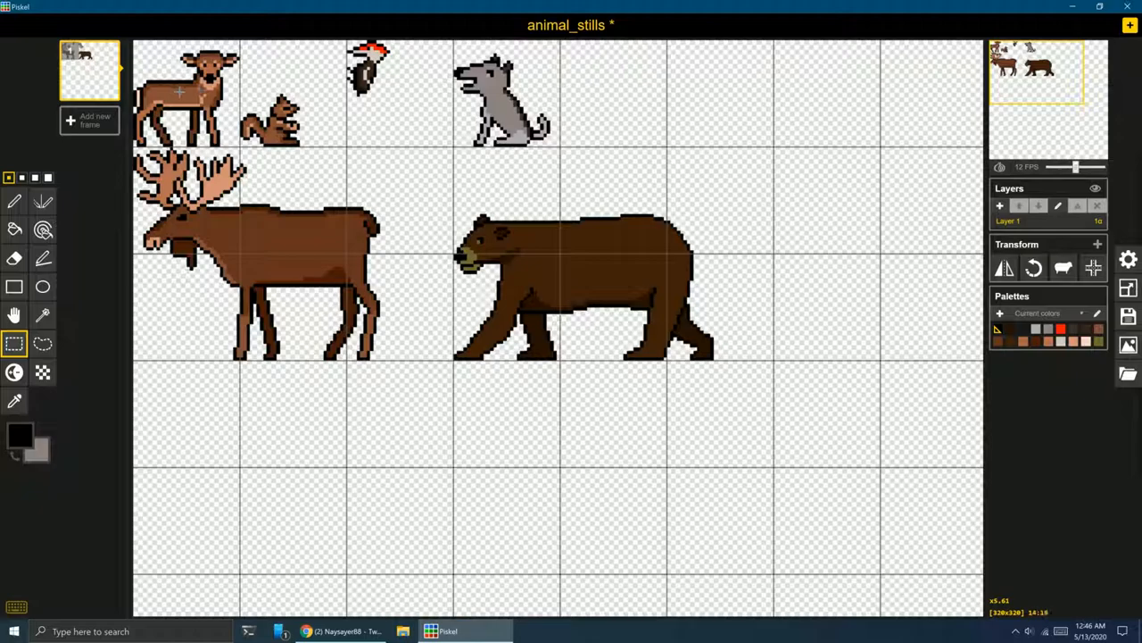
{"action": "mouse_move", "coordinate": [531, 359]}
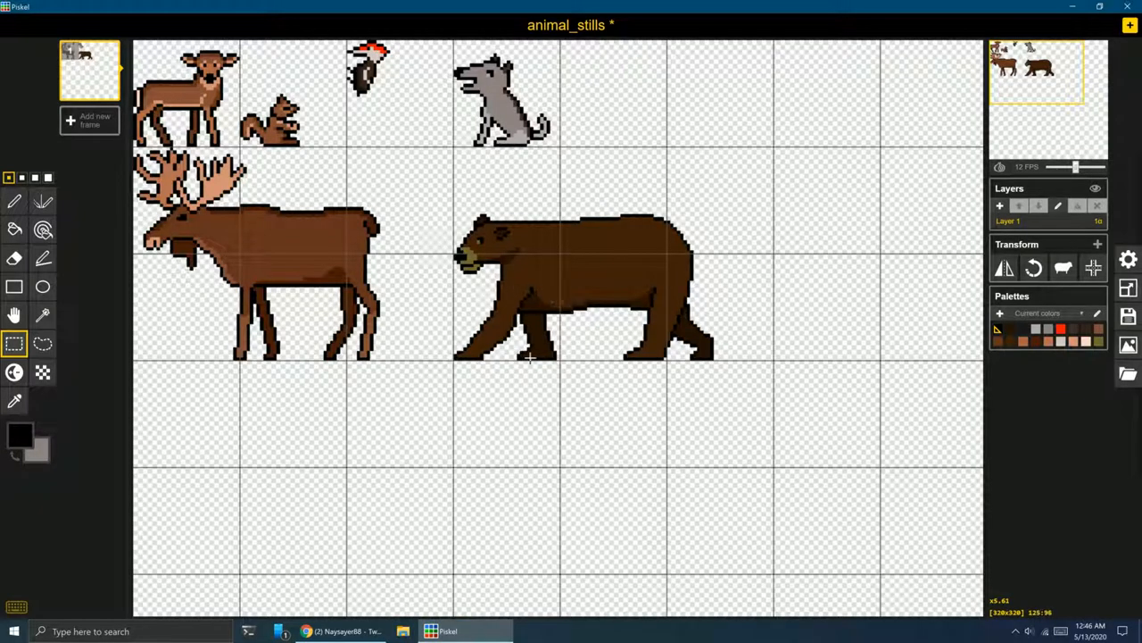
{"action": "mouse_move", "coordinate": [495, 382]}
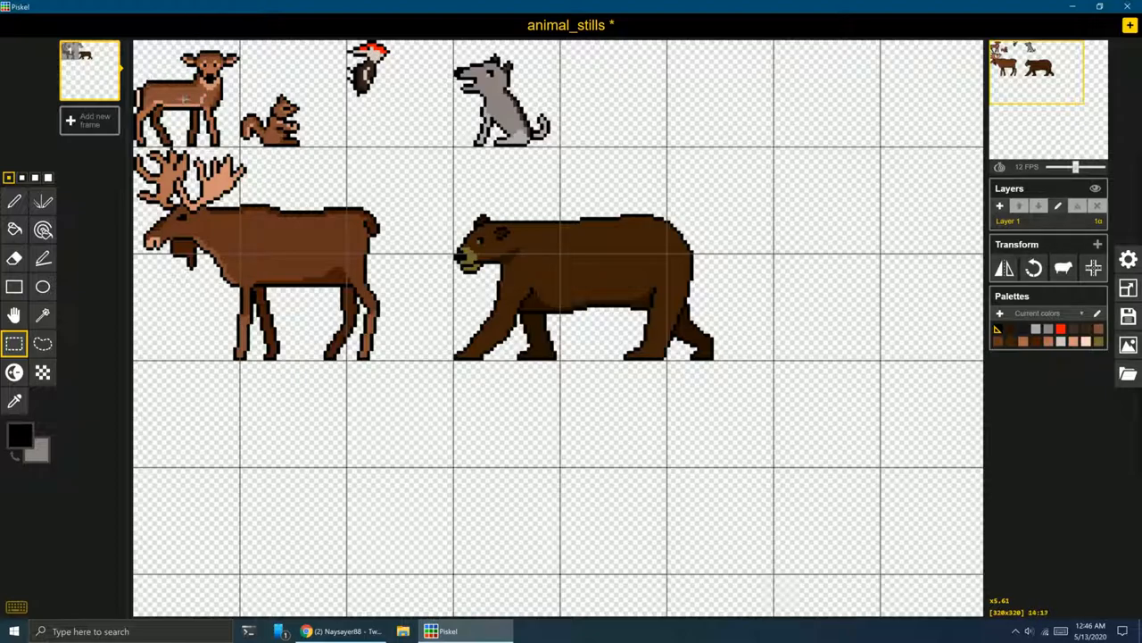
{"action": "mouse_move", "coordinate": [526, 89]}
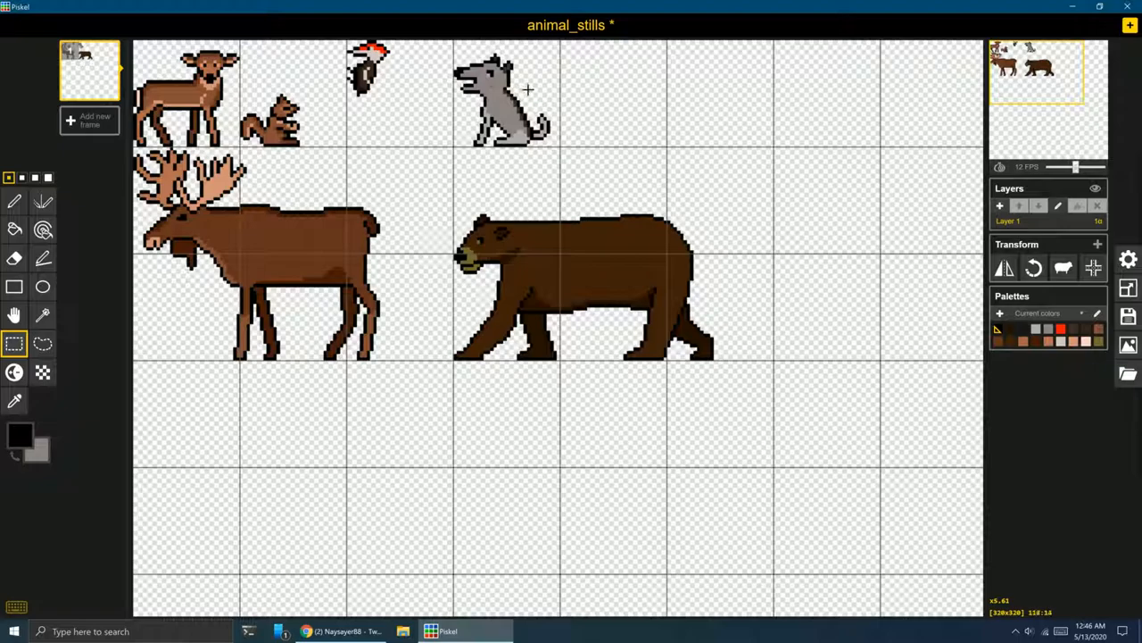
{"action": "mouse_move", "coordinate": [547, 95]}
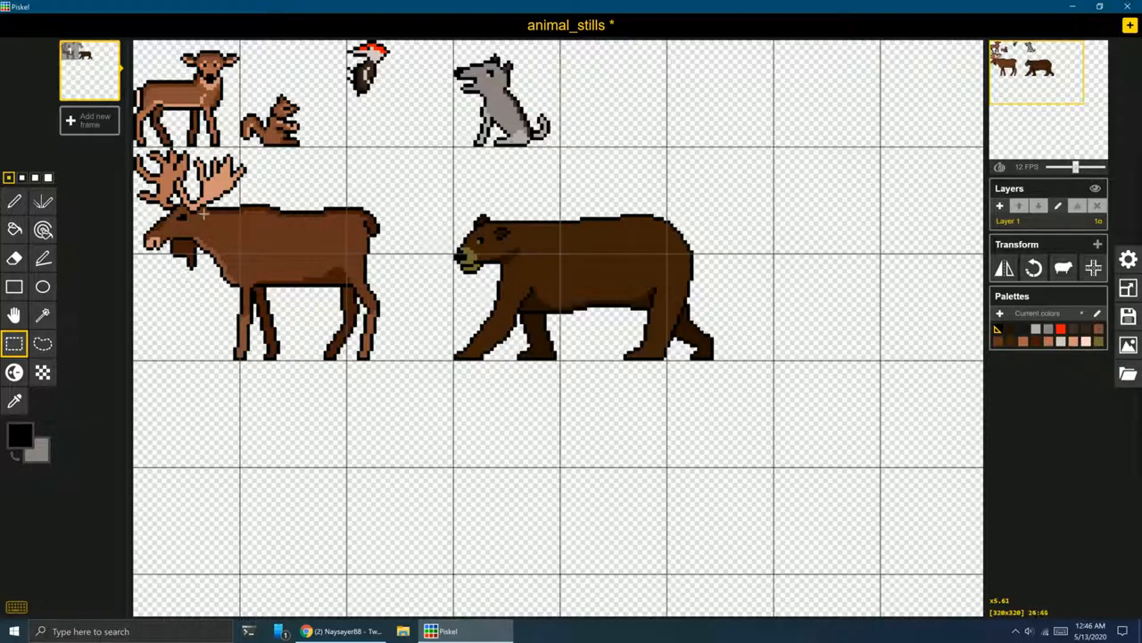
{"action": "mouse_move", "coordinate": [482, 398]}
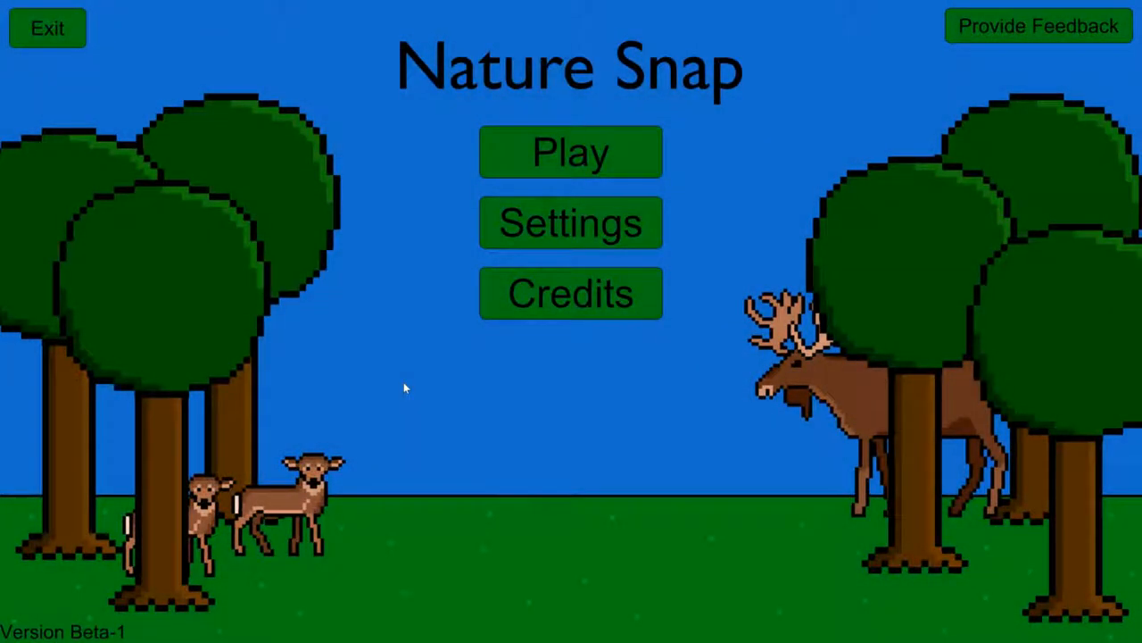
{"action": "mouse_move", "coordinate": [330, 478]}
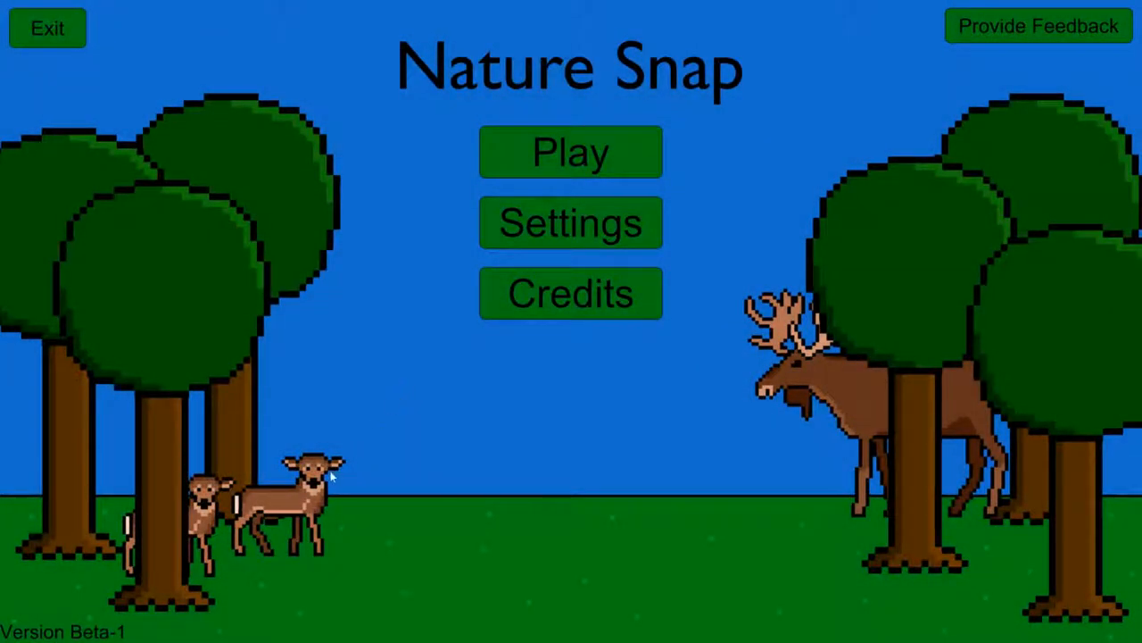
{"action": "mouse_move", "coordinate": [364, 430]}
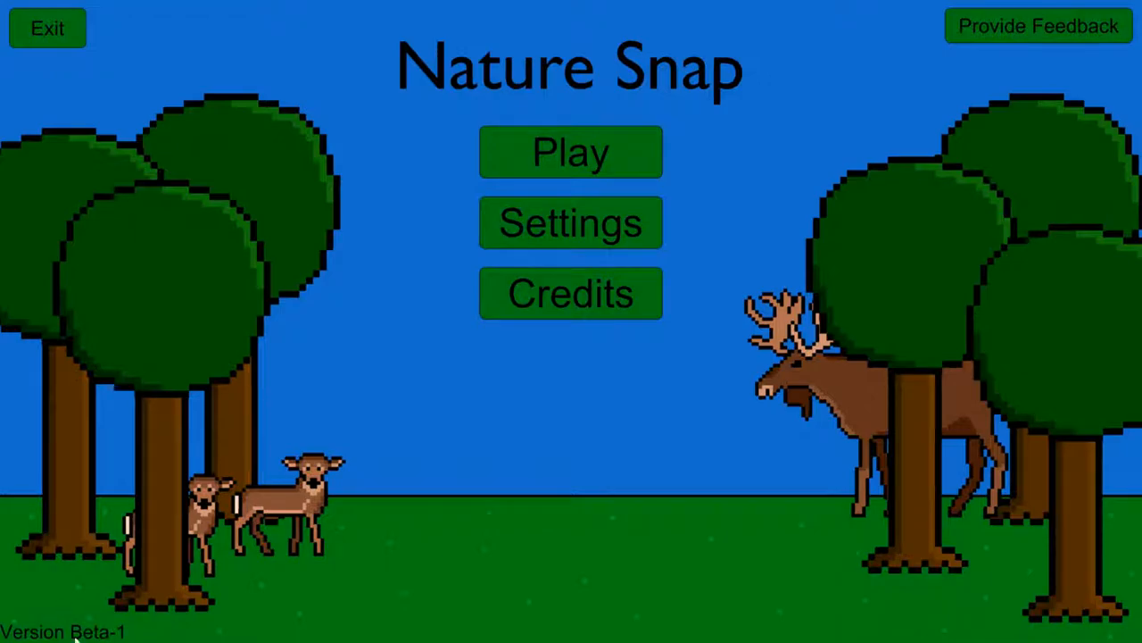
{"action": "mouse_move", "coordinate": [78, 606]}
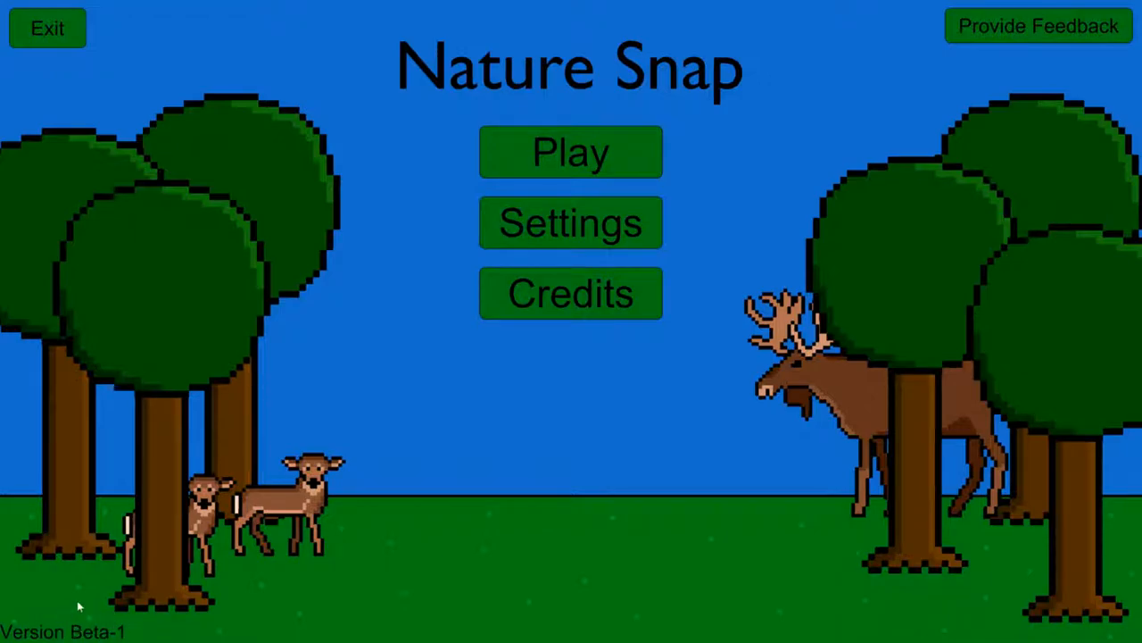
{"action": "mouse_move", "coordinate": [225, 378]}
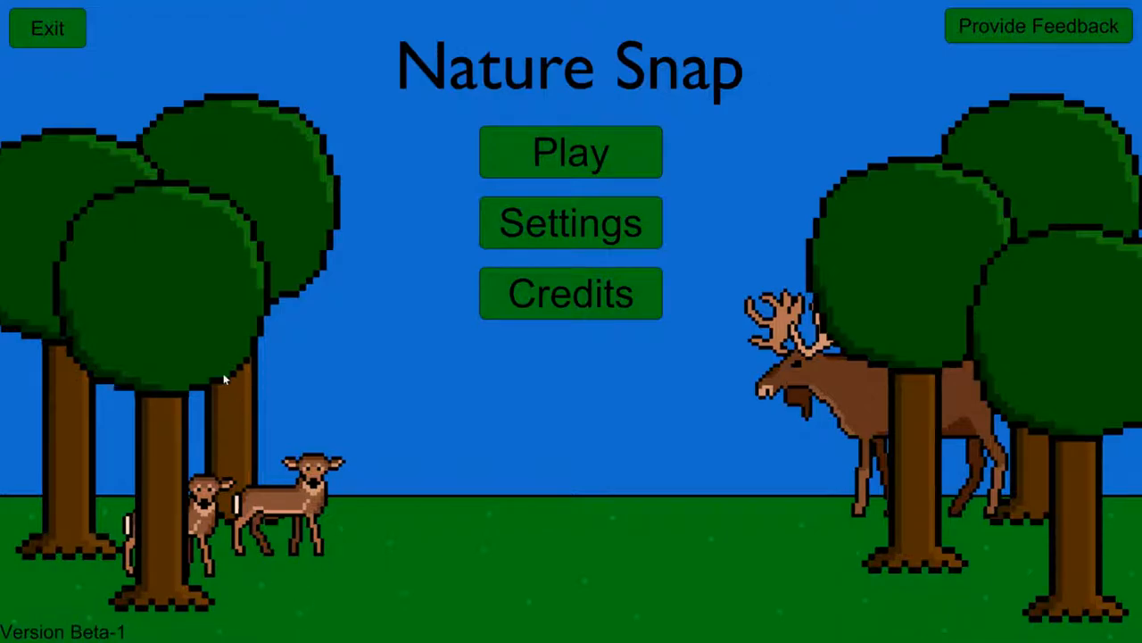
{"action": "mouse_move", "coordinate": [125, 97]}
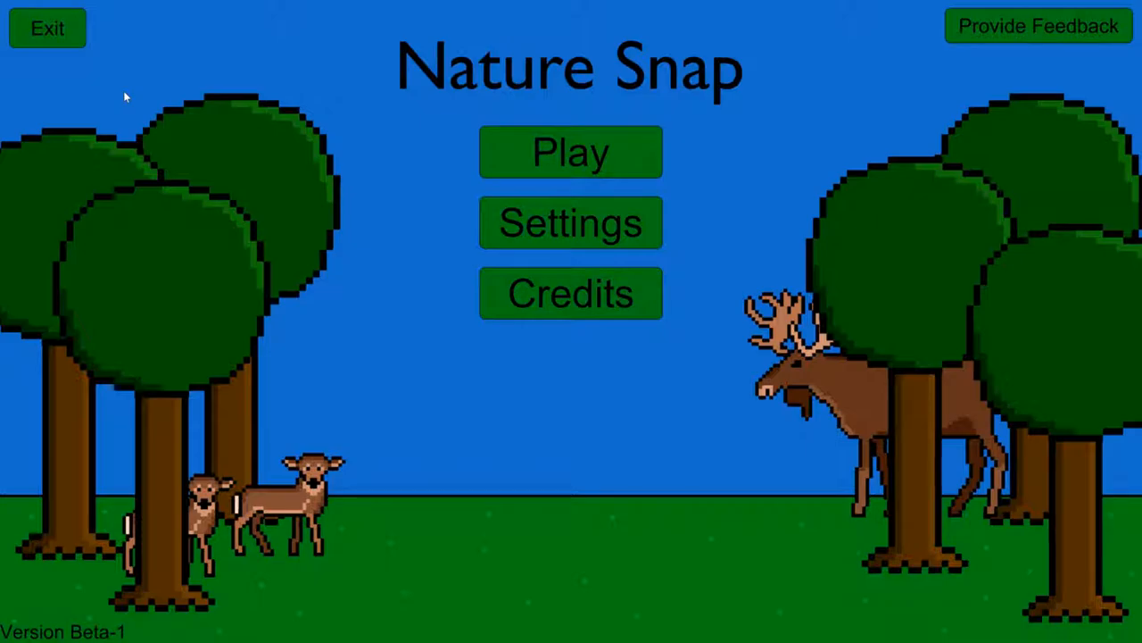
{"action": "mouse_move", "coordinate": [1027, 76]}
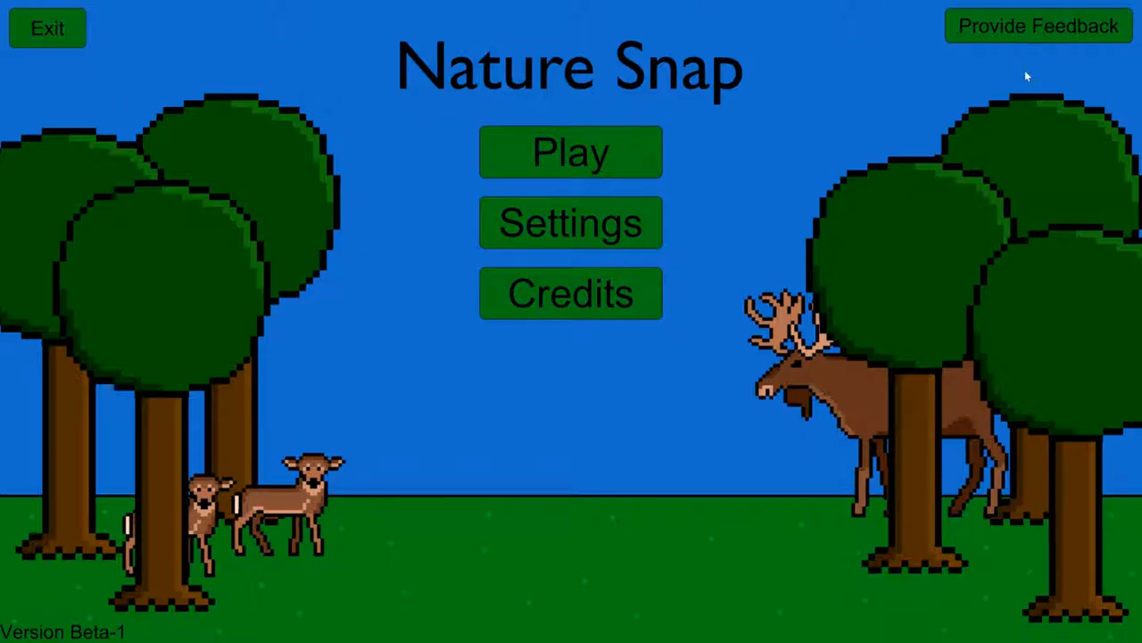
{"action": "mouse_move", "coordinate": [946, 62]}
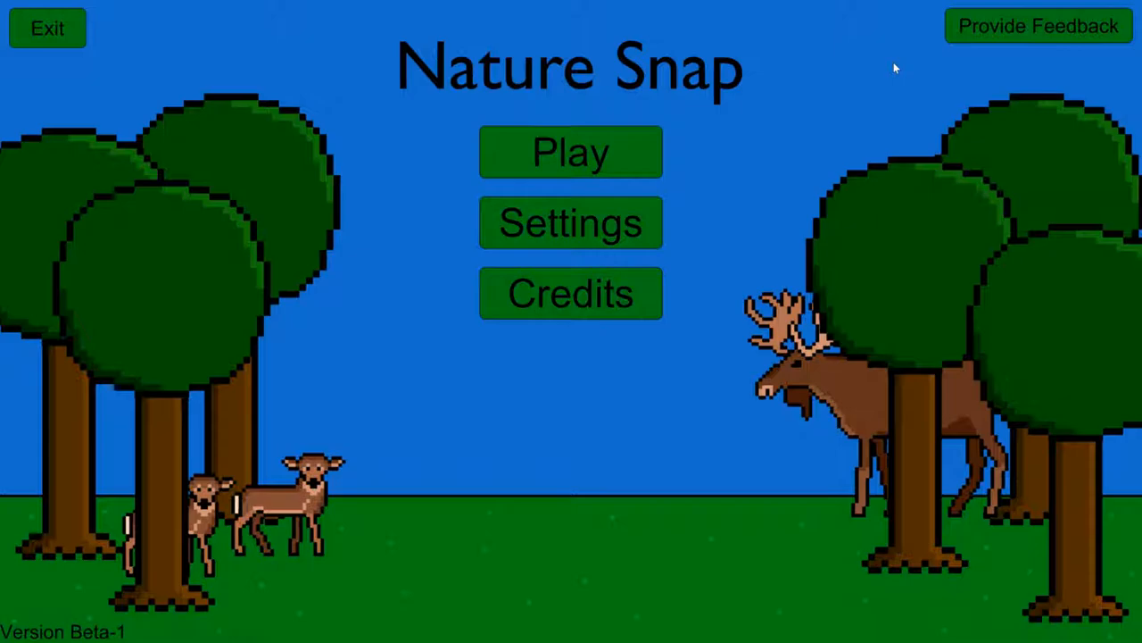
{"action": "mouse_move", "coordinate": [741, 156]}
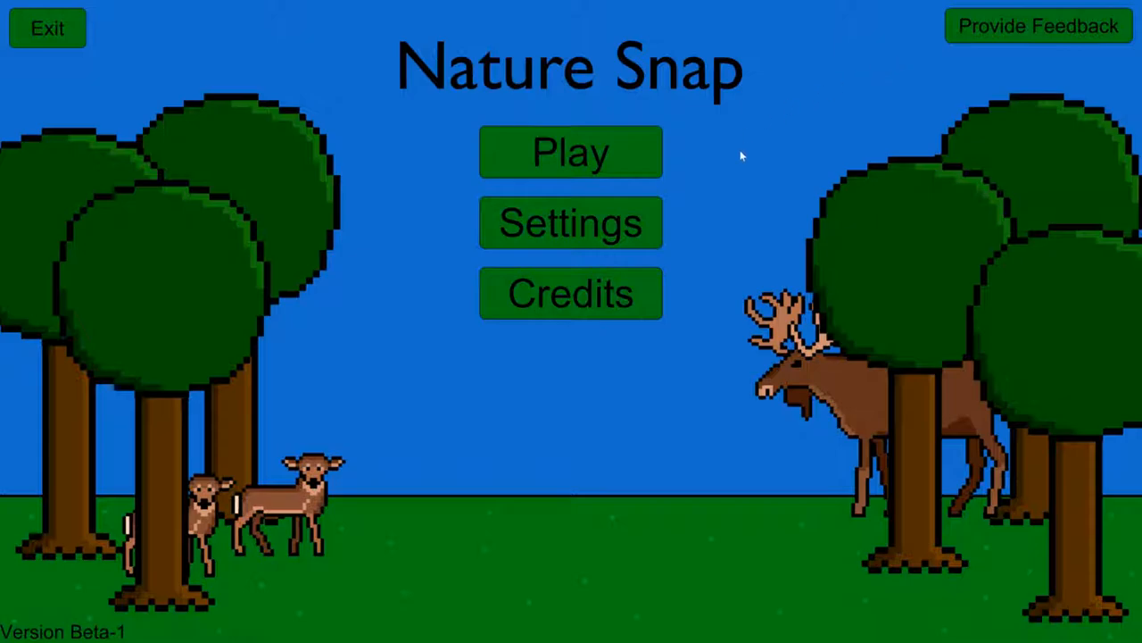
{"action": "left_click", "coordinate": [570, 152]}
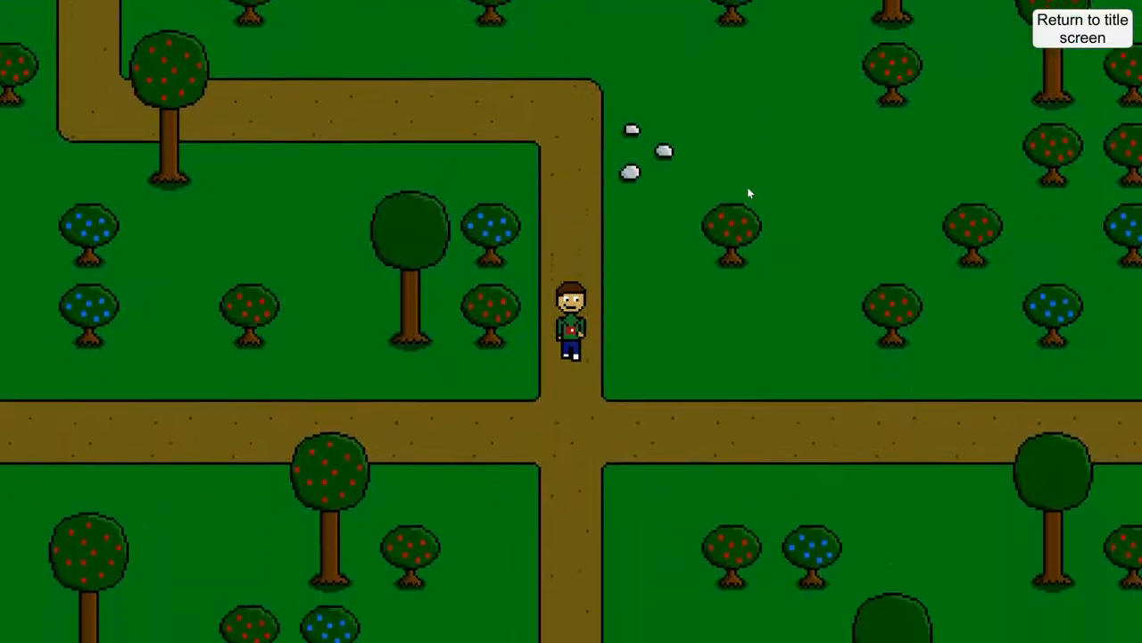
{"action": "left_click", "coordinate": [1082, 28]}
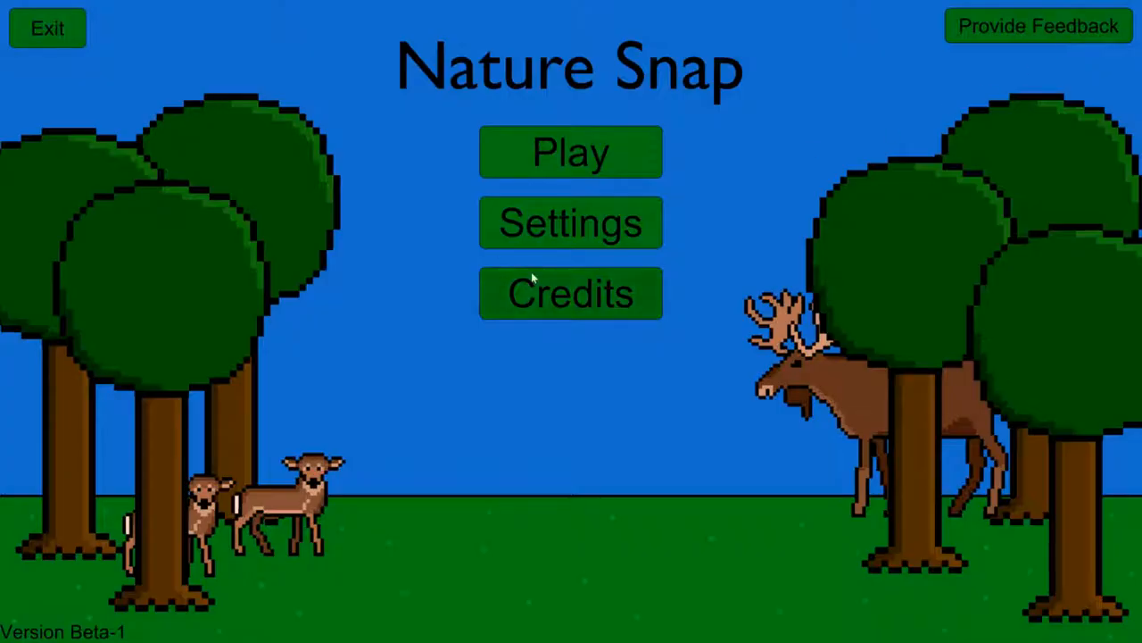
{"action": "mouse_move", "coordinate": [703, 215]}
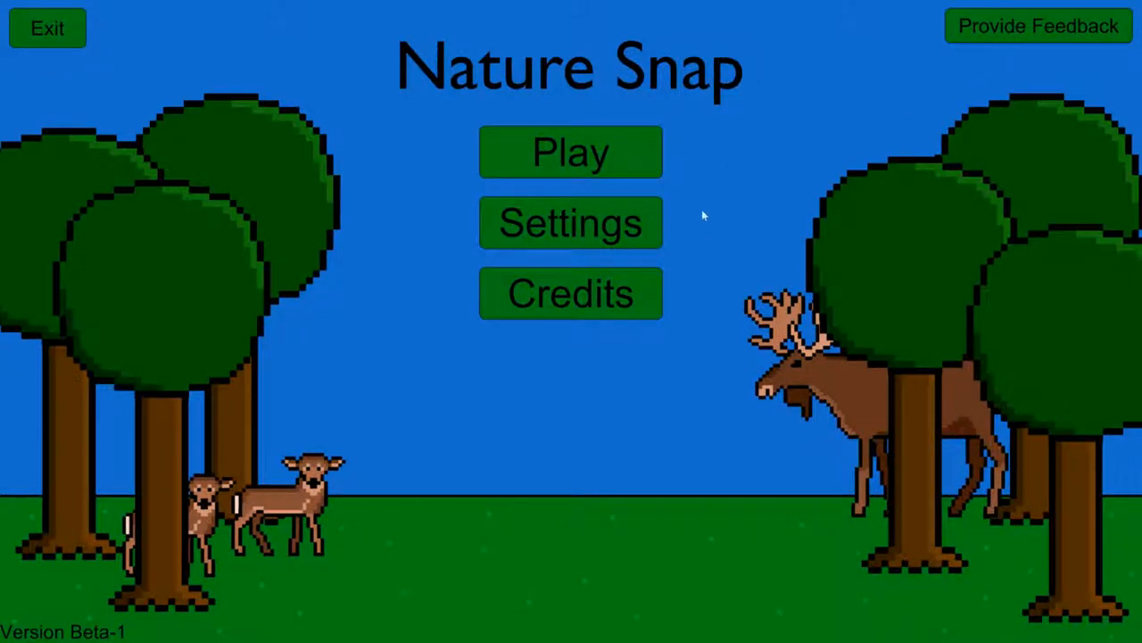